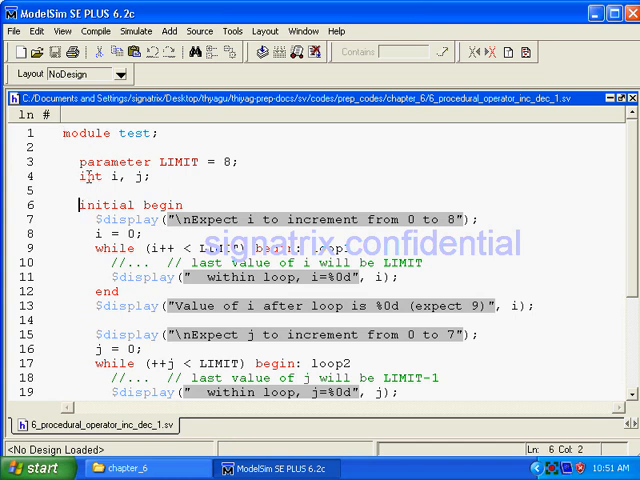
mouse_move(217, 162)
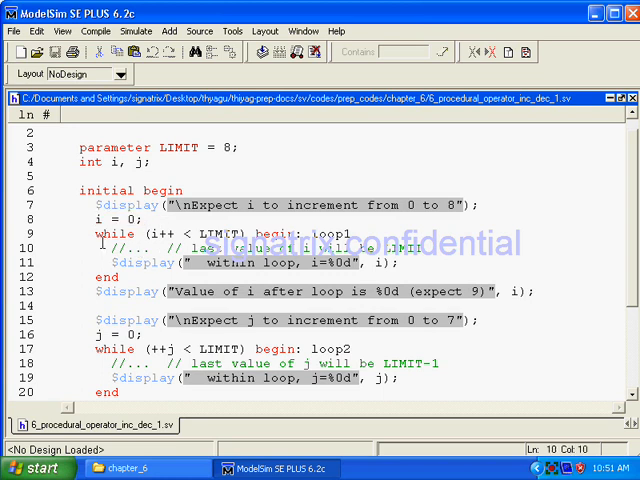
Step: Duplicate the label text on line 17 so it reads 'begin: begin: loop2loop2'
double_click(110, 234)
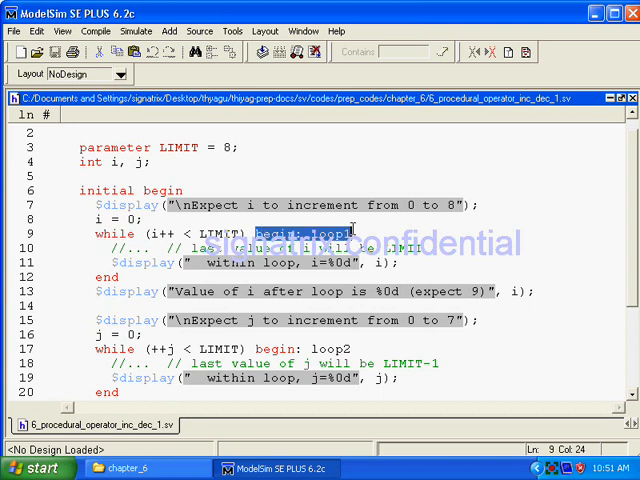
scroll(down, 3)
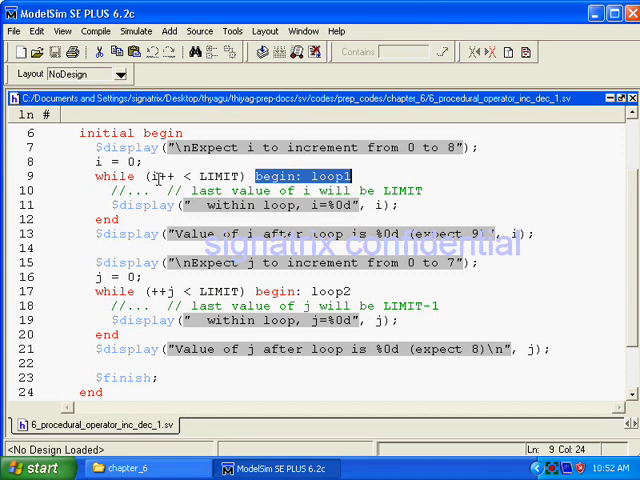
mouse_move(154, 176)
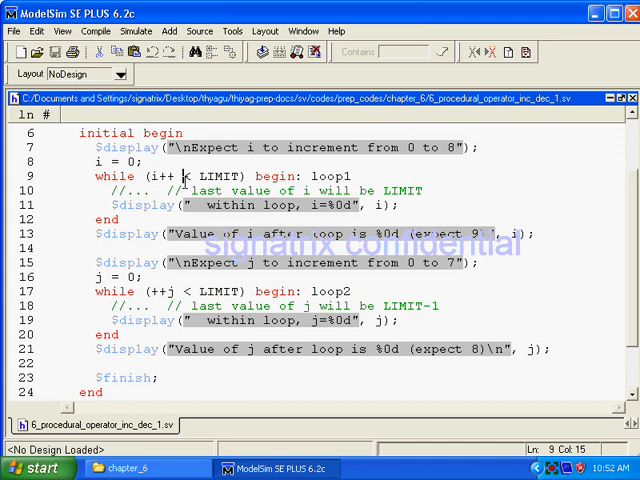
double_click(163, 176)
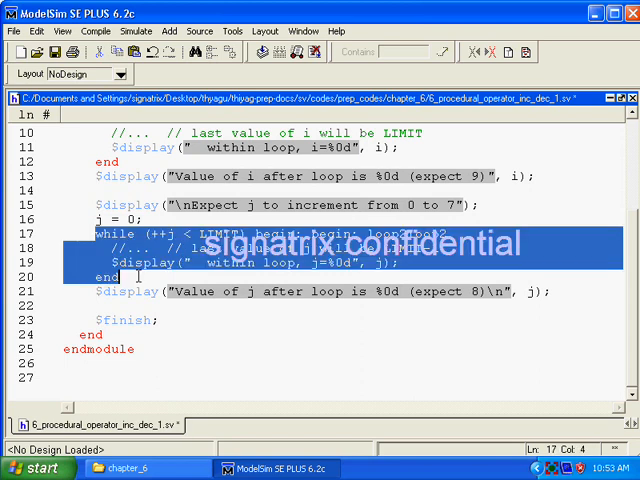
click(456, 292)
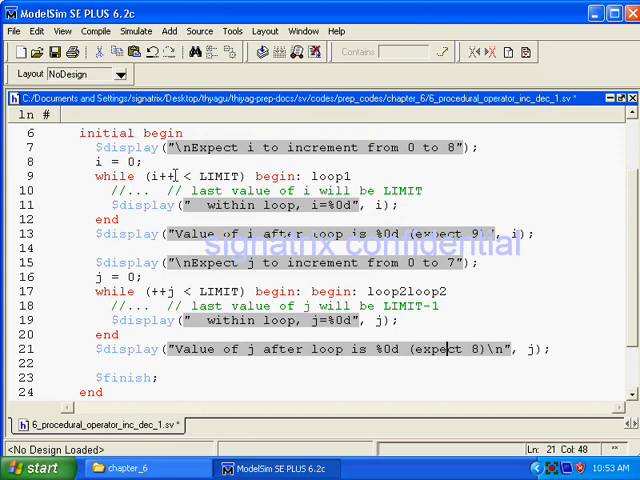
double_click(160, 176)
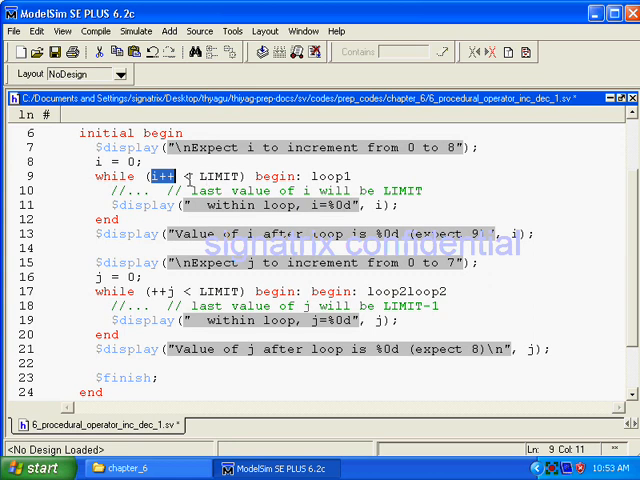
mouse_move(189, 183)
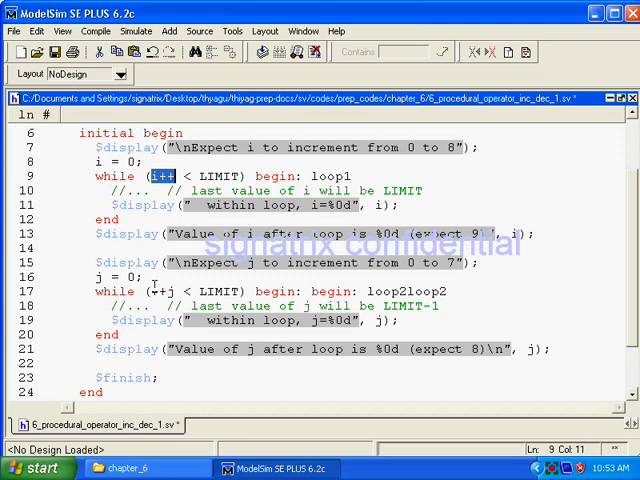
click(160, 295)
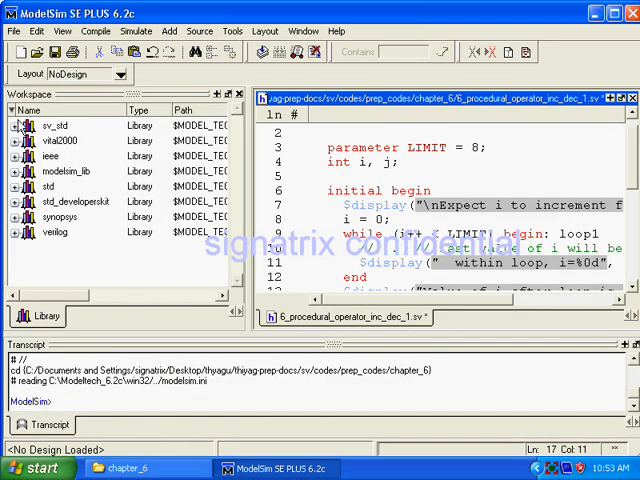
mouse_move(258, 69)
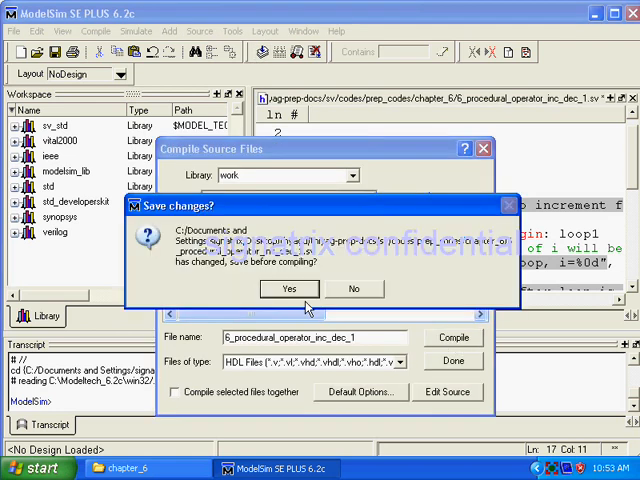
Step: Save and compile the edited file, getting the 'unexpected begin' error at line 17
click(288, 289)
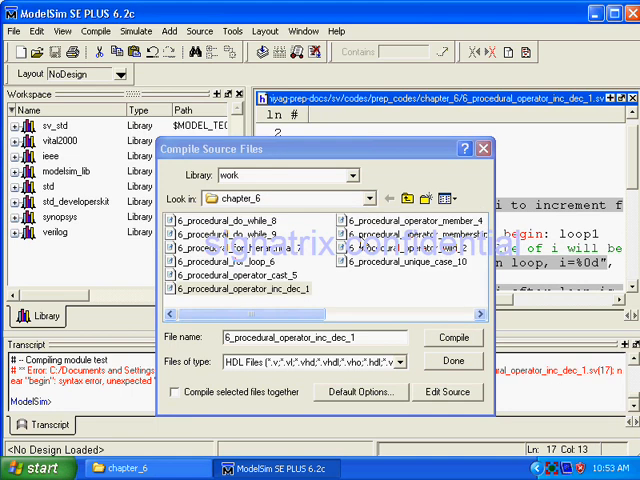
click(454, 361)
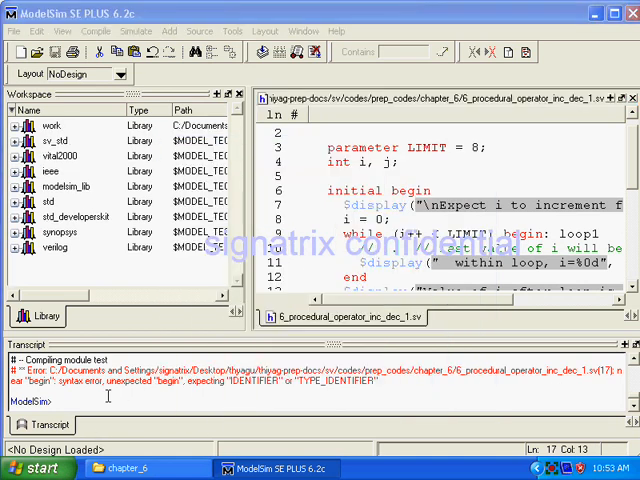
mouse_move(538, 383)
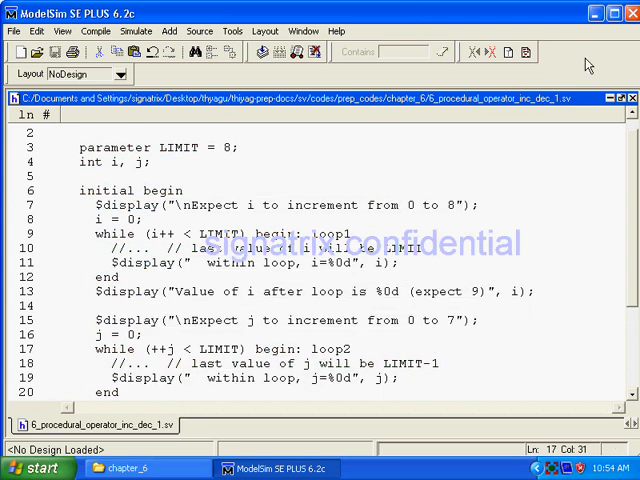
Step: Compile the corrected source and load module test from the work library into simulation
click(262, 52)
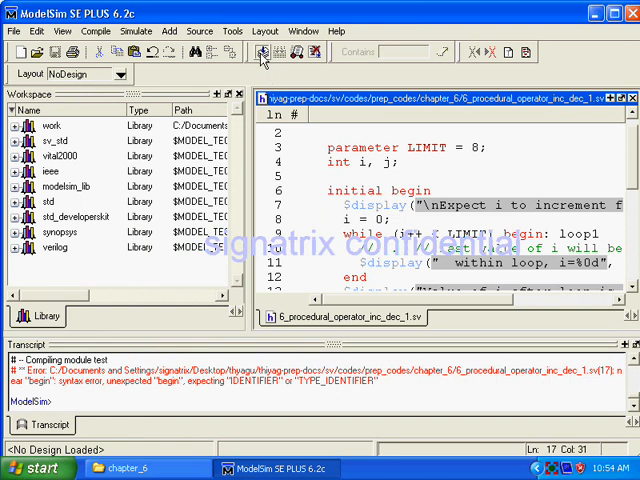
click(263, 52)
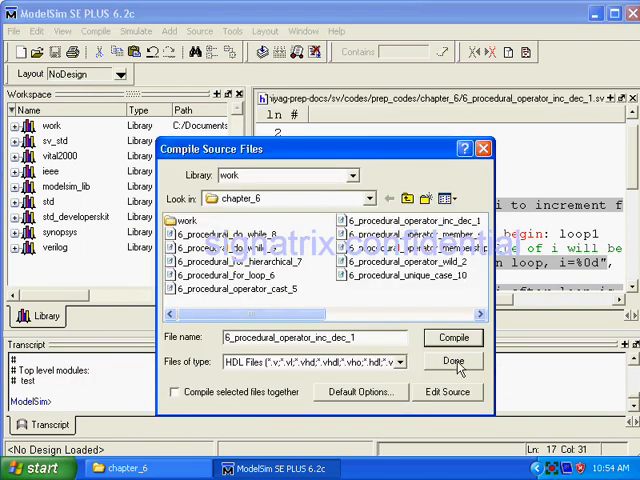
click(452, 361)
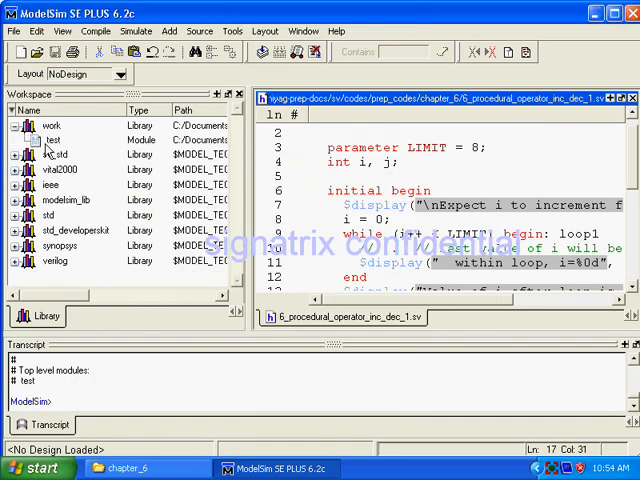
double_click(55, 140)
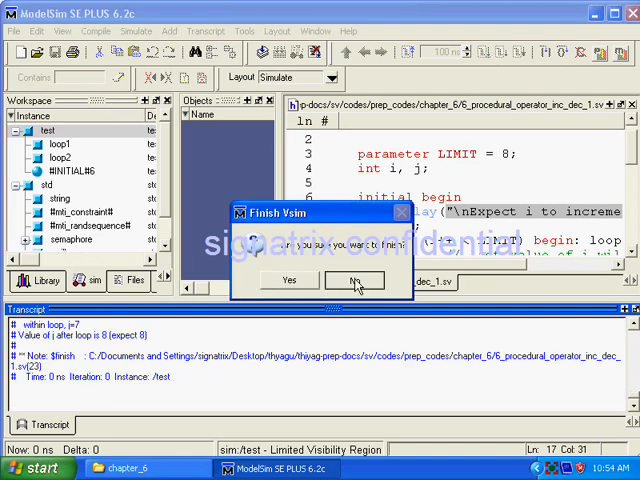
Step: Decline quitting at $finish and scroll the transcript to see i end at 9
click(354, 280)
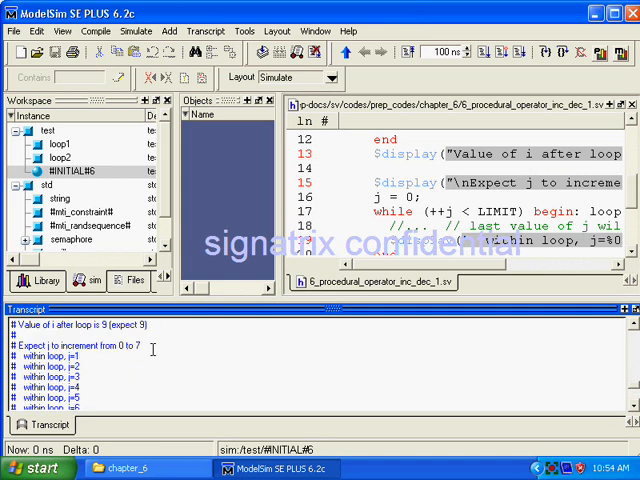
scroll(down, 3)
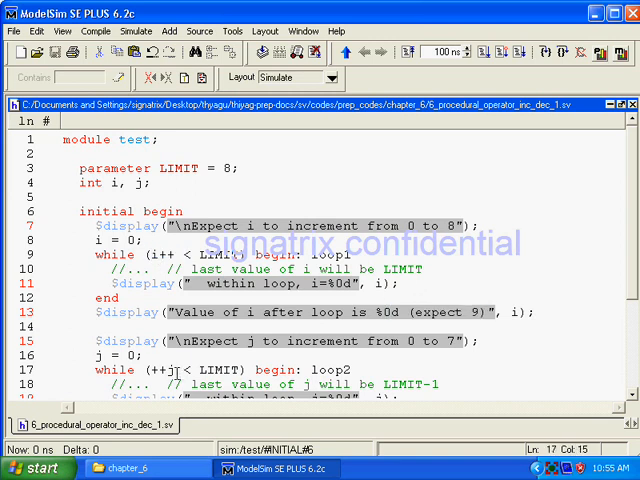
Step: Scroll the source and maximize the Transcript pane to read the loop output
scroll(down, 3)
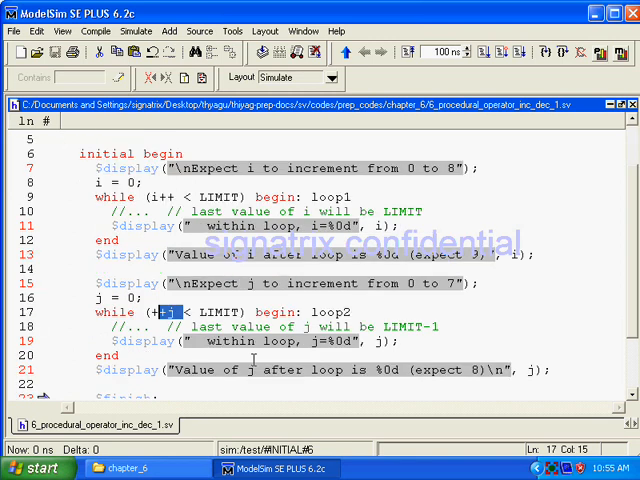
scroll(down, 3)
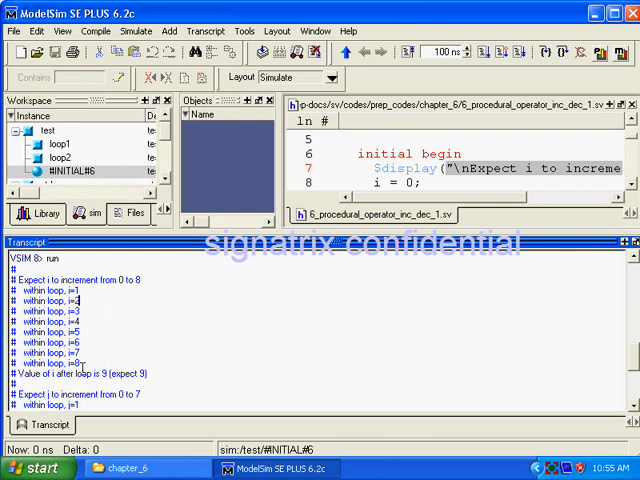
double_click(121, 372)
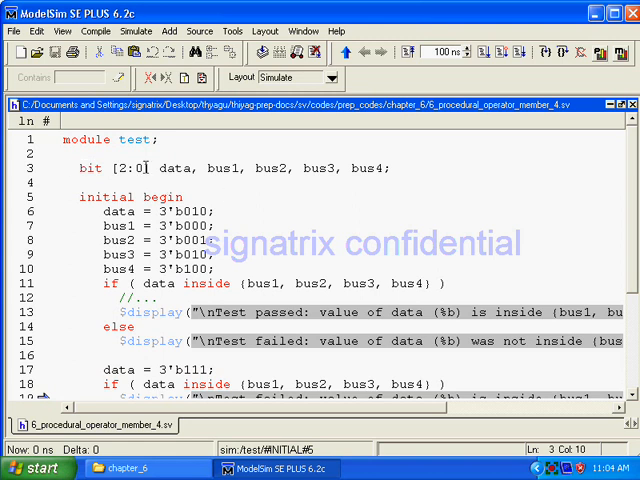
double_click(121, 168)
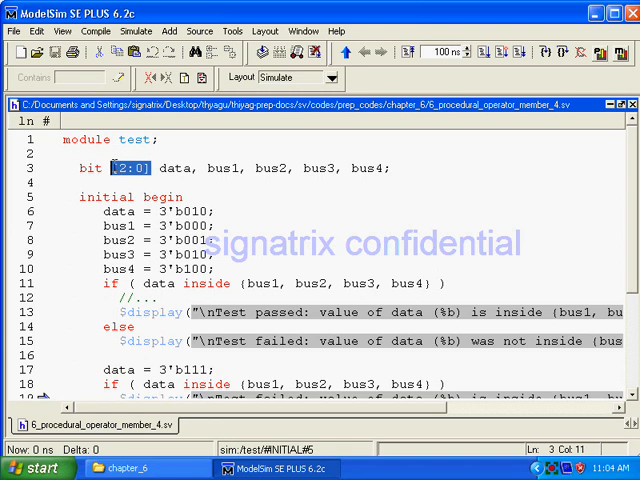
scroll(down, 3)
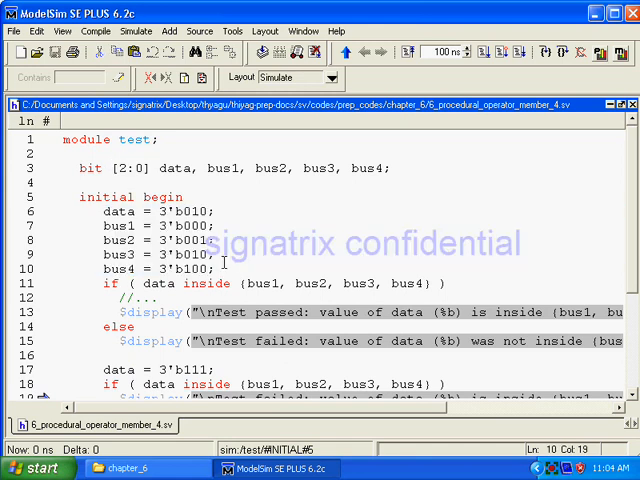
scroll(down, 3)
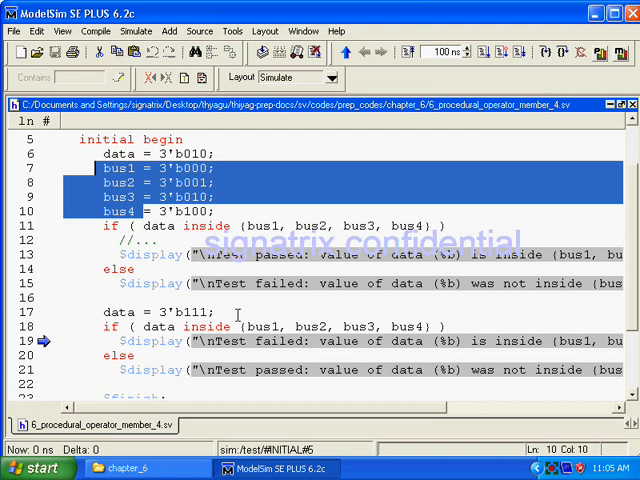
scroll(down, 3)
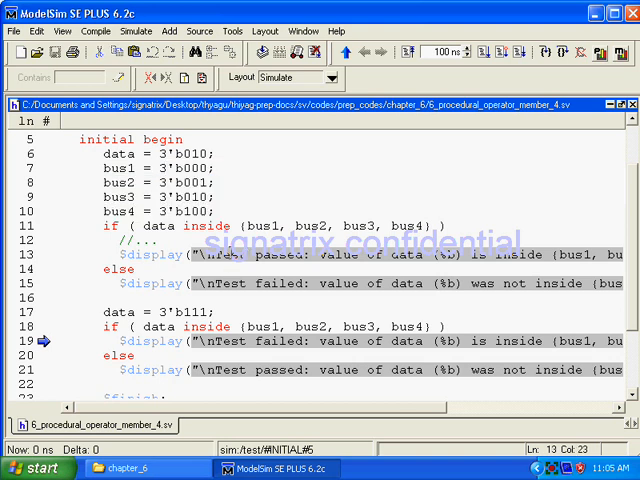
scroll(down, 3)
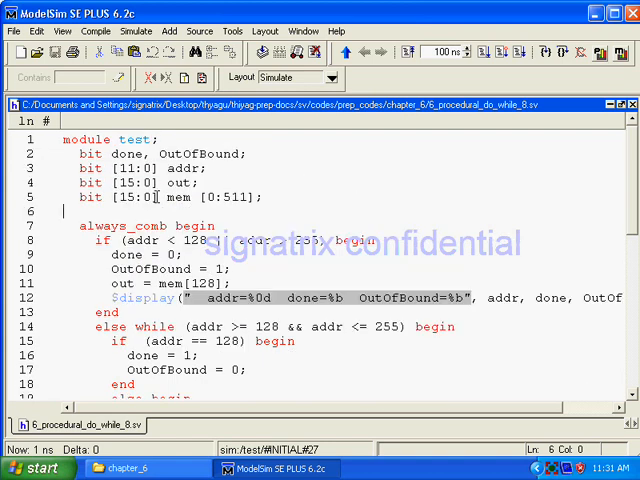
Step: Select the memory word bit width to explain the memory declaration
double_click(130, 197)
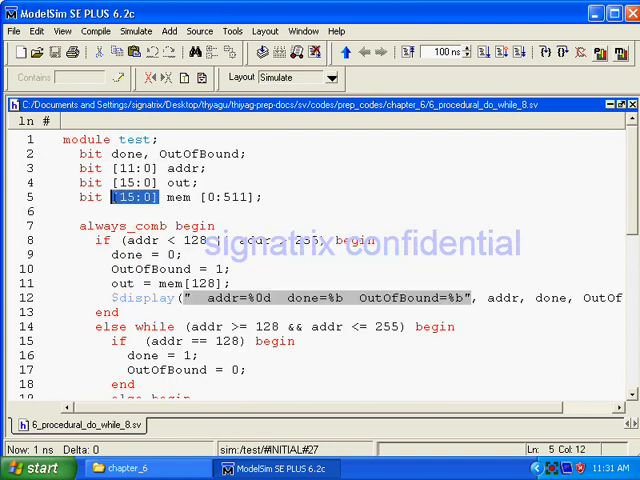
scroll(down, 3)
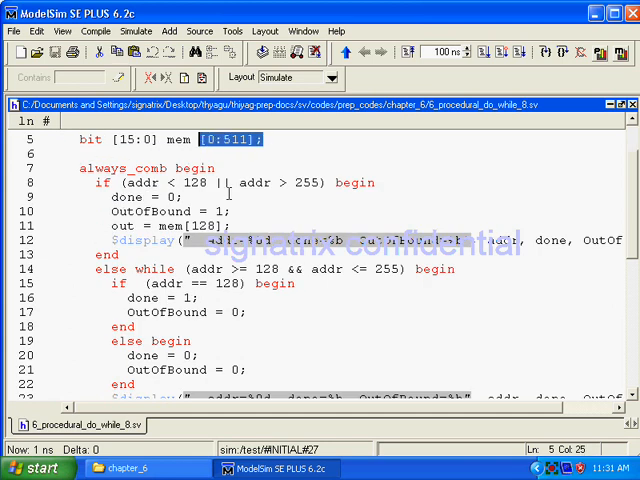
click(235, 270)
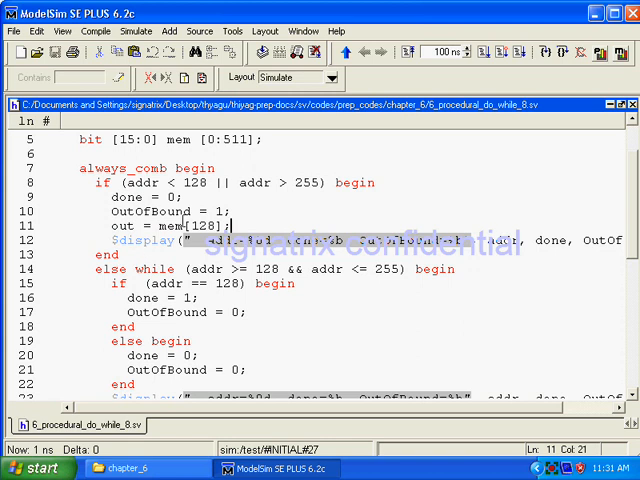
click(410, 234)
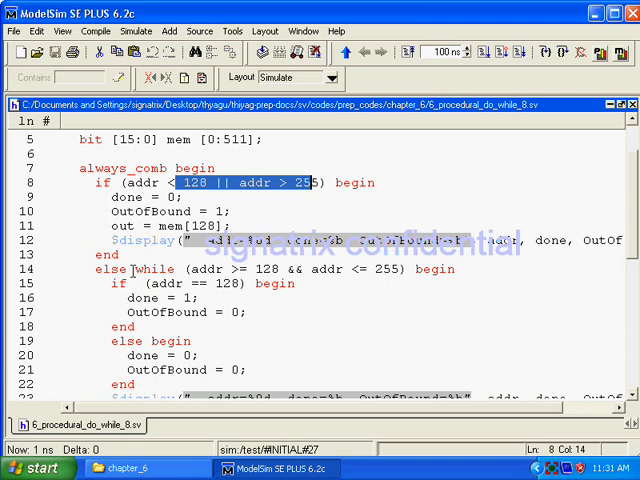
Step: Highlight the while loop's address range condition and scroll through the always_comb block
scroll(down, 3)
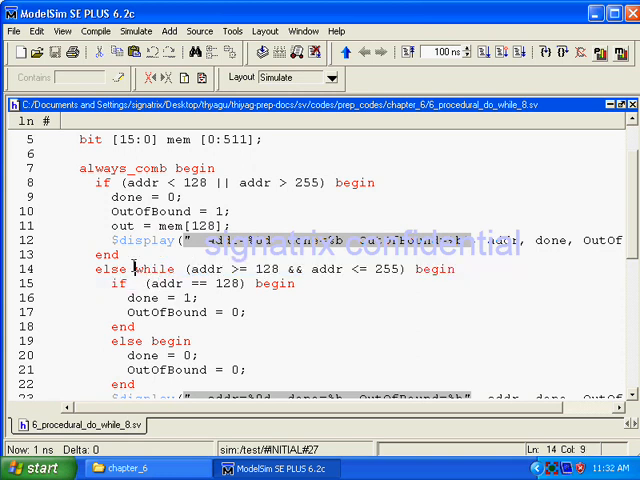
drag(140, 269, 135, 326)
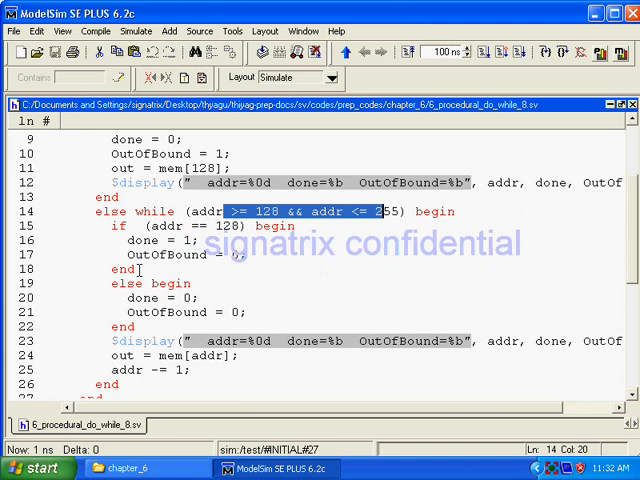
scroll(down, 3)
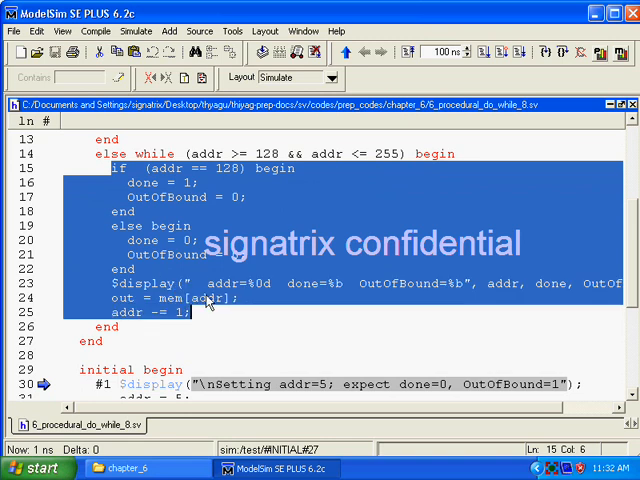
scroll(down, 3)
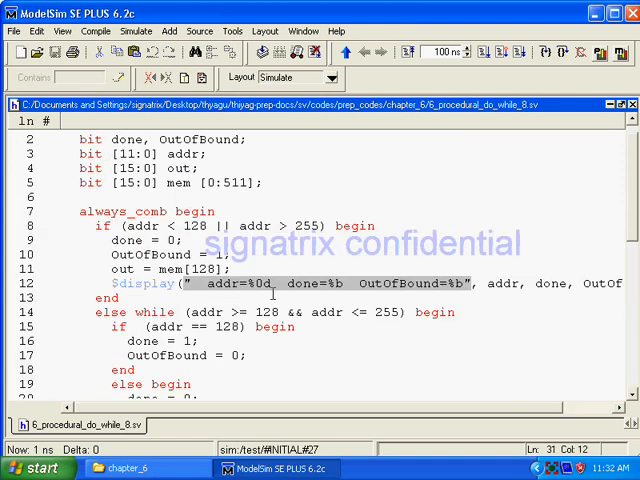
scroll(down, 3)
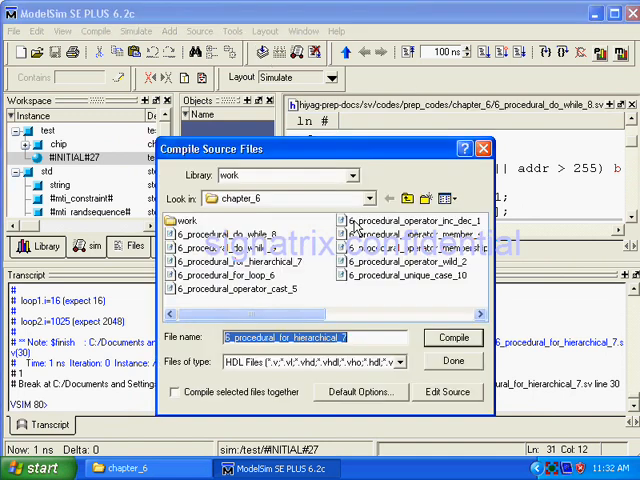
Step: Close the compile dialog before opening another chapter_6 source file
click(453, 337)
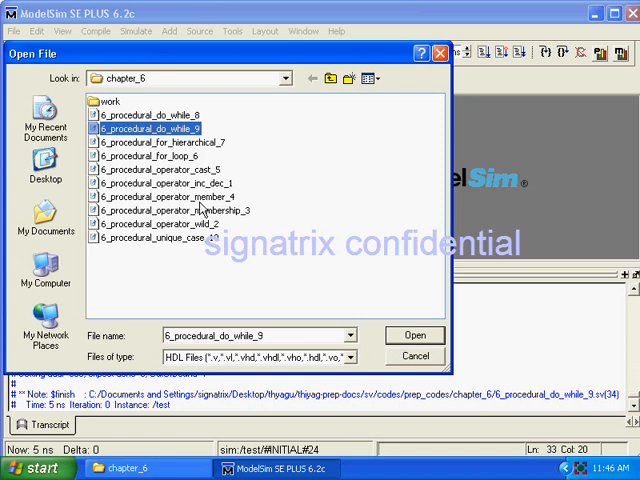
Step: Open 6_procedural_unique_case_10.sv and highlight the opcode bit range and four case branches
click(414, 335)
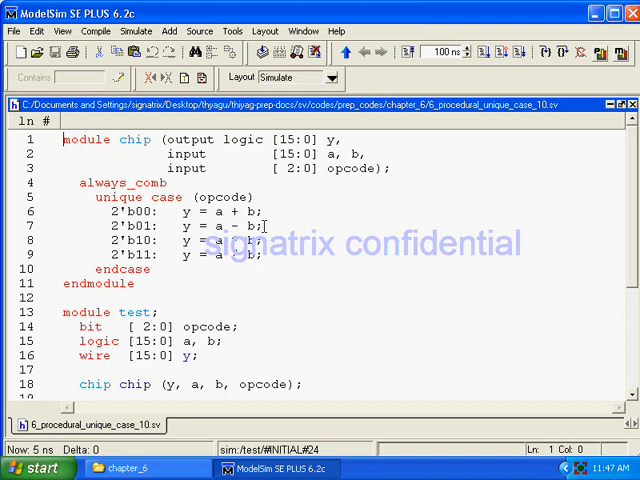
double_click(113, 197)
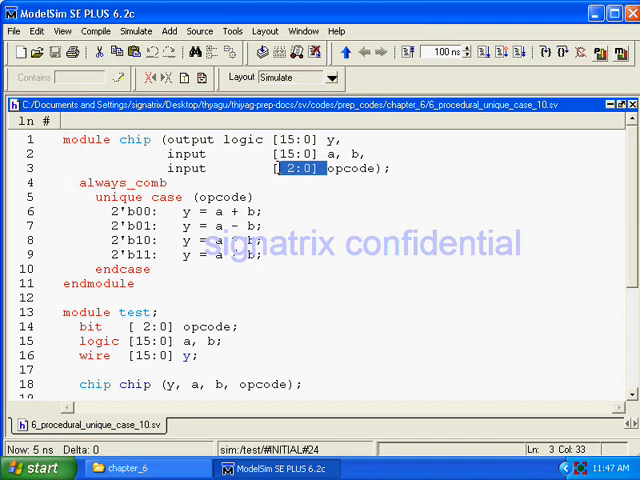
drag(155, 212, 155, 257)
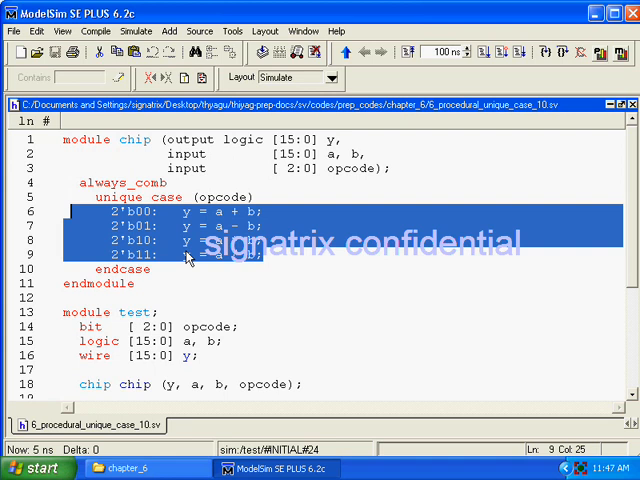
mouse_move(190, 228)
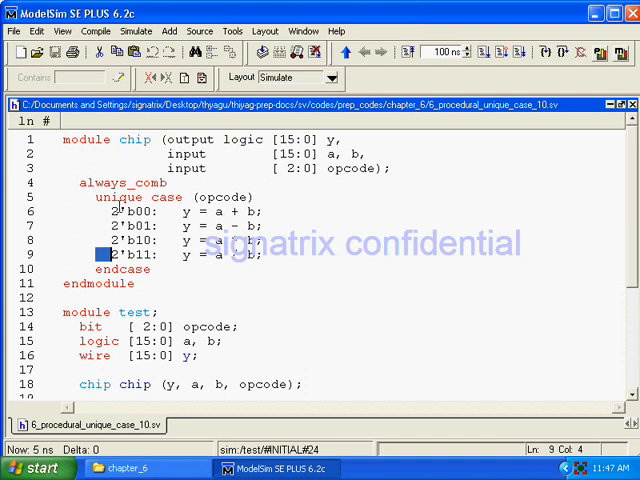
Step: Select the unique case keywords and scroll down through the test bench module
double_click(121, 197)
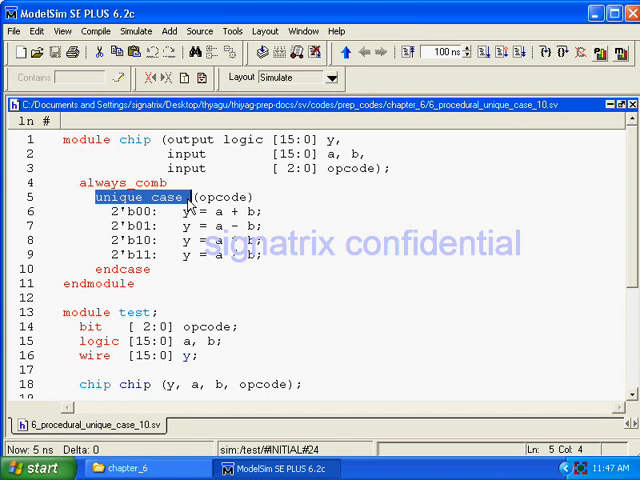
scroll(down, 3)
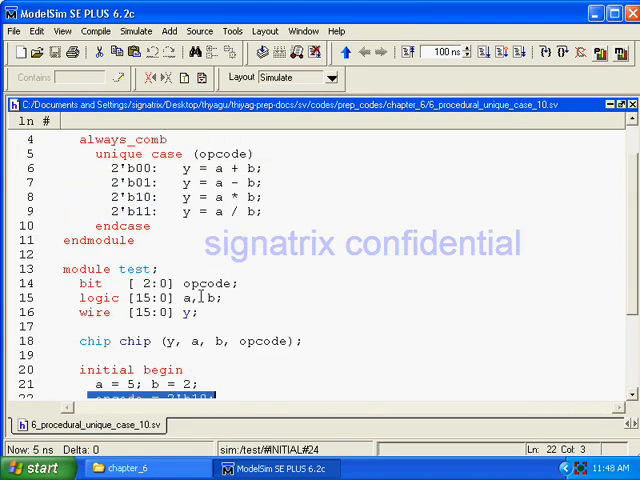
scroll(down, 3)
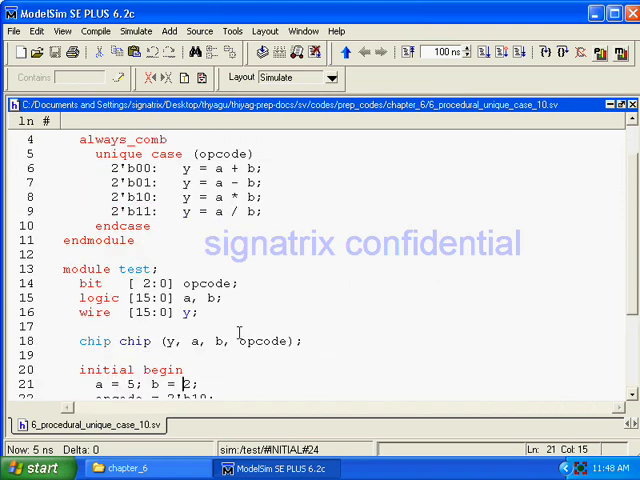
scroll(down, 3)
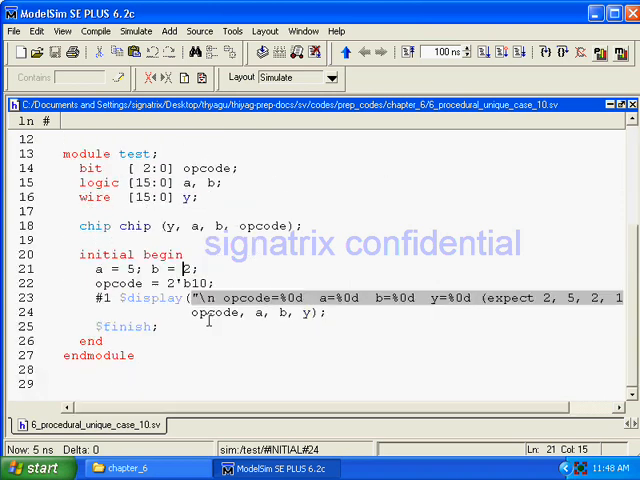